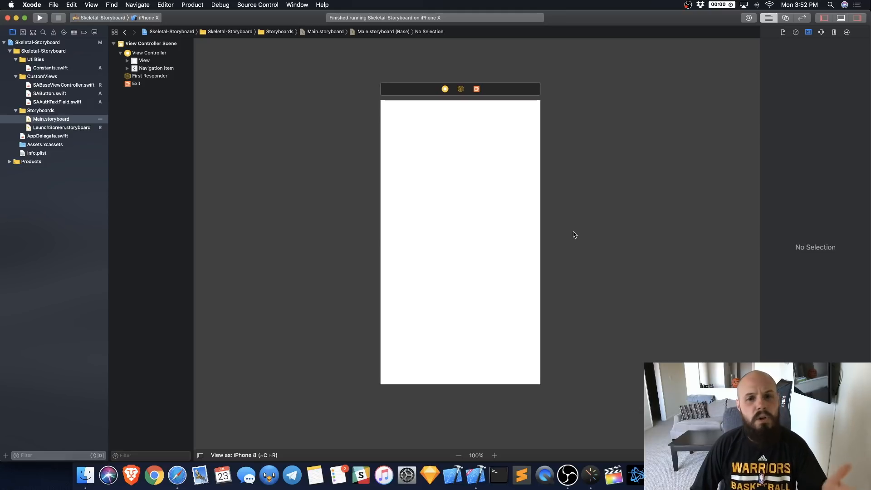
- Select the View Controller, then show Constants.swift with the seanDarkGrey colour and AvenirNext-Medium font constants
click(444, 89)
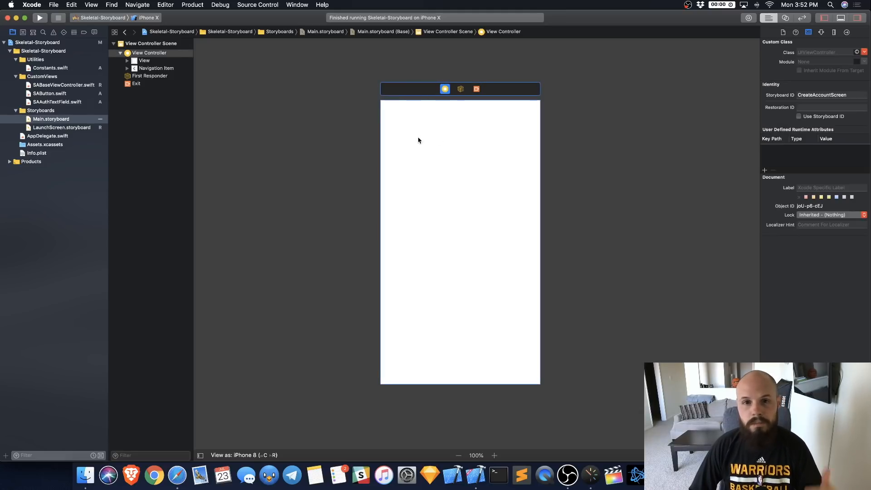
mouse_move(289, 148)
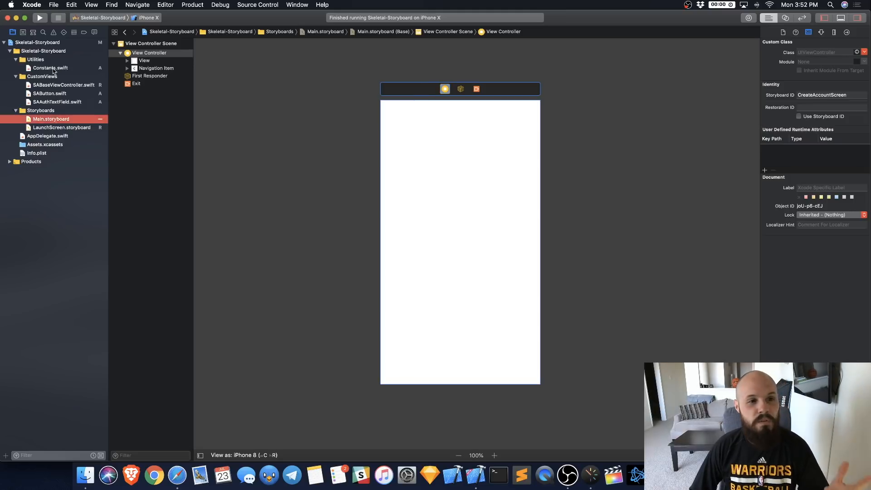
click(50, 67)
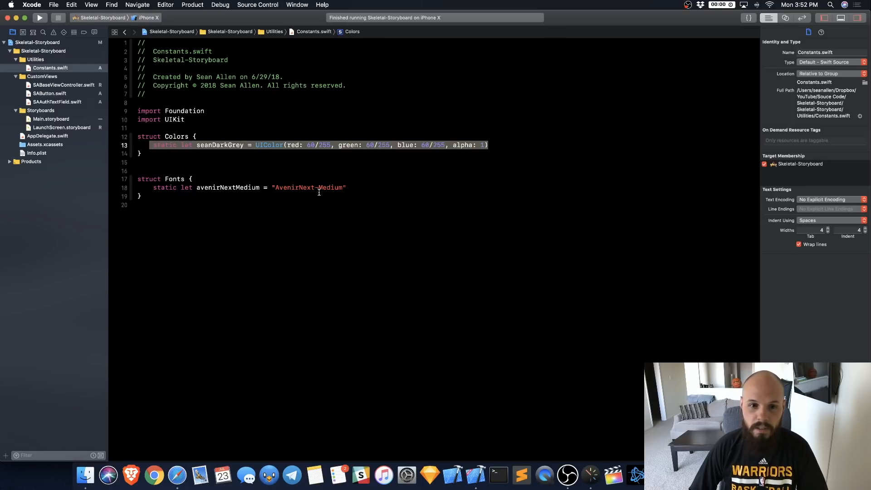
- Review the font constant, then SABaseViewController.swift's dark grey background colour line, heading to SAButton.swift
click(250, 186)
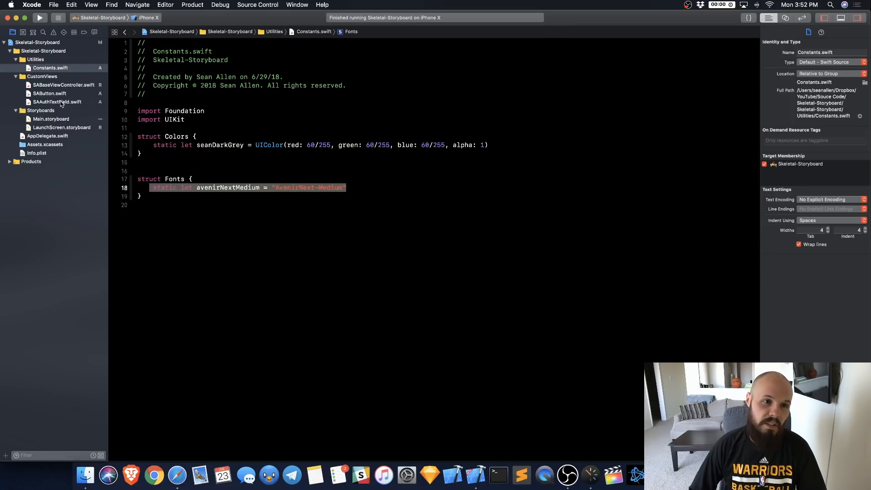
click(63, 86)
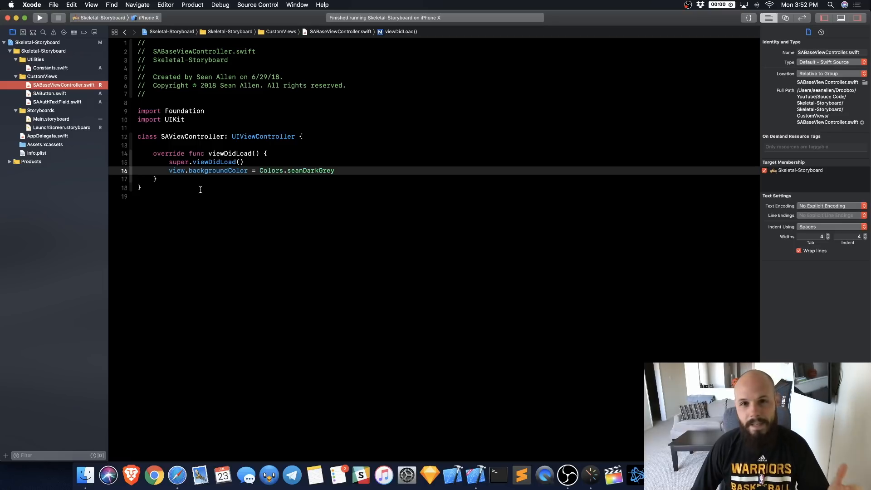
triple_click(251, 171)
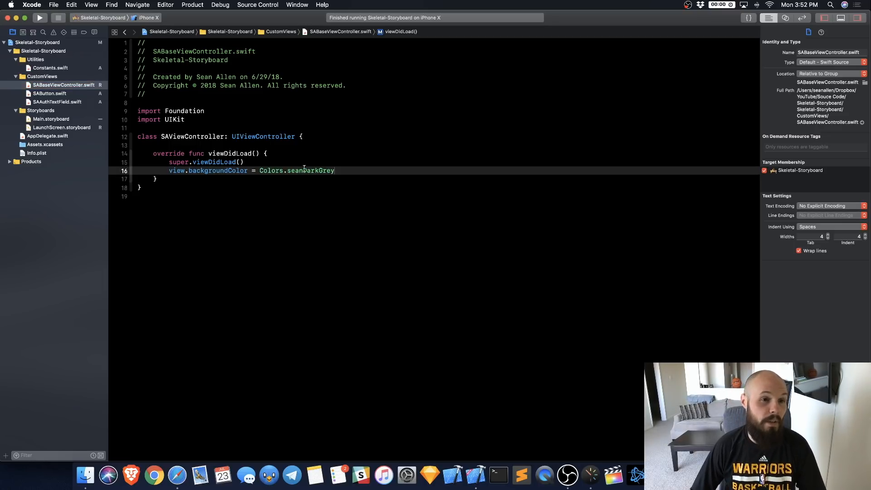
click(49, 93)
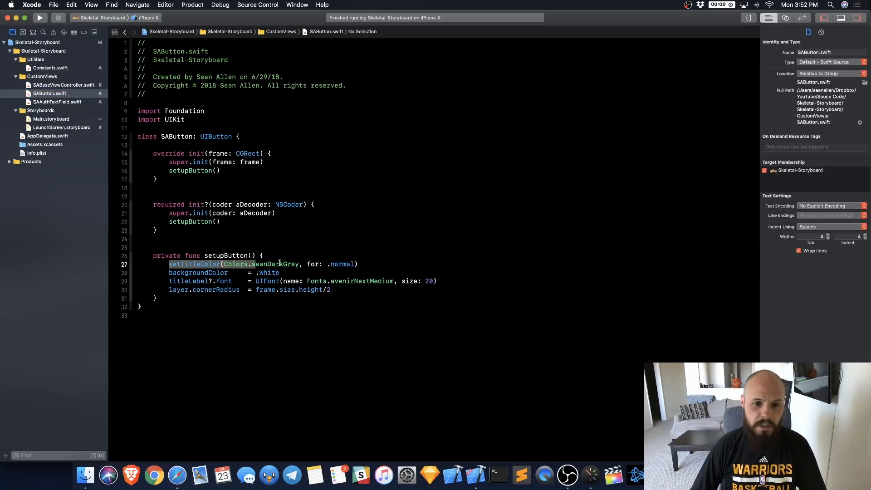
- Review SAButton styling and SAAuthTextField.swift's setUpField(), then go to Main.storyboard
click(172, 281)
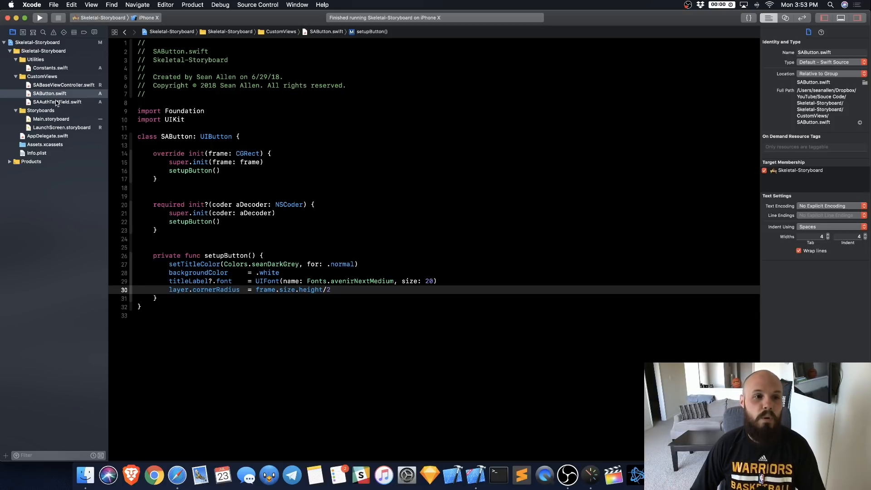
click(56, 101)
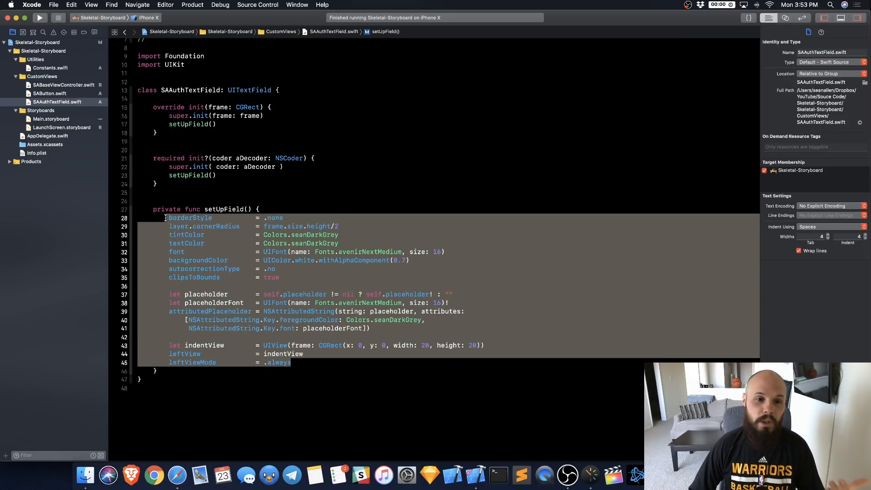
click(308, 370)
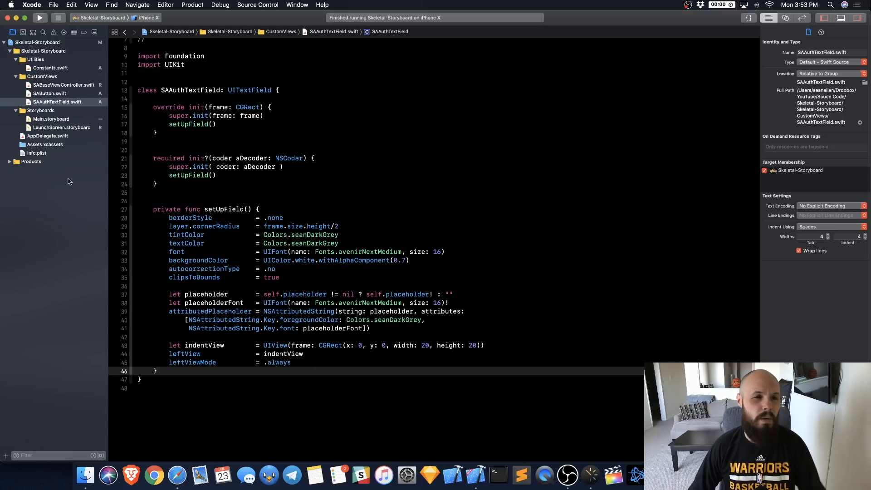
click(51, 118)
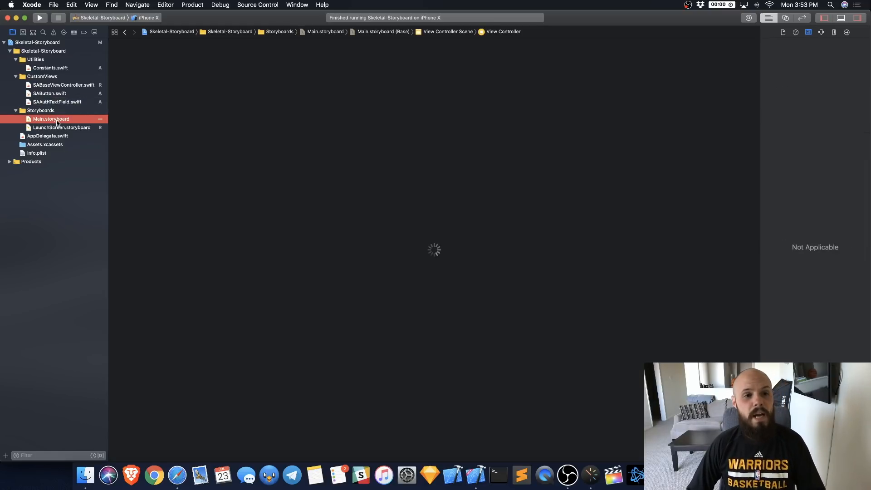
- Show the Main.storyboard canvas with its single blank View Controller scene
click(51, 118)
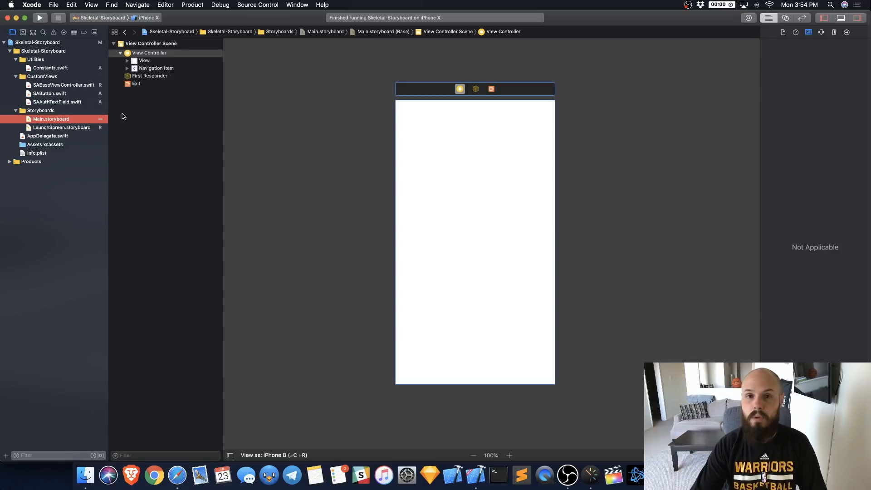
mouse_move(117, 120)
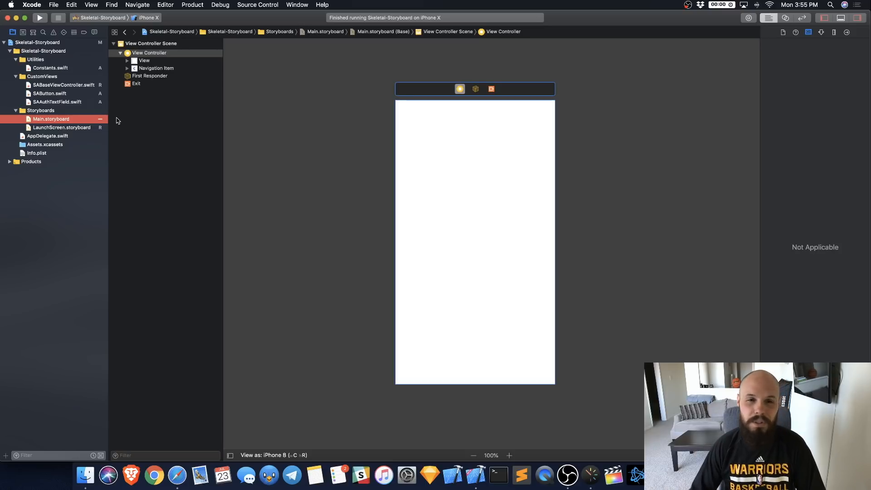
mouse_move(496, 66)
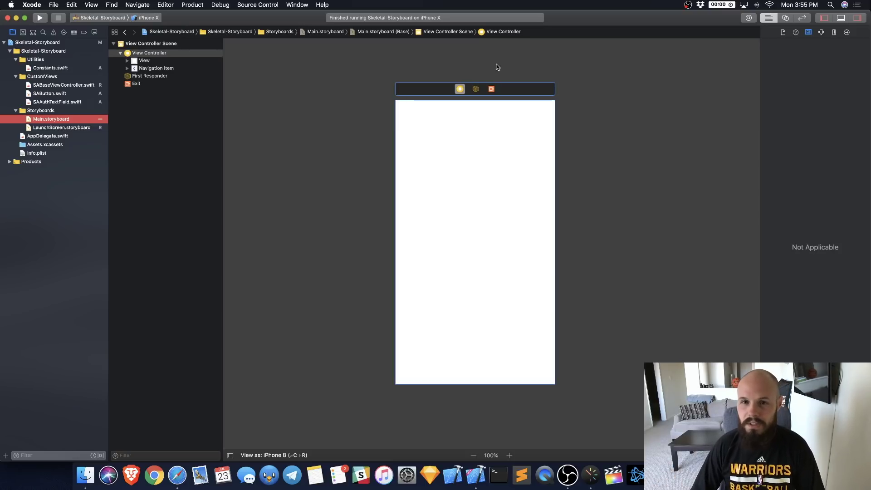
mouse_move(575, 25)
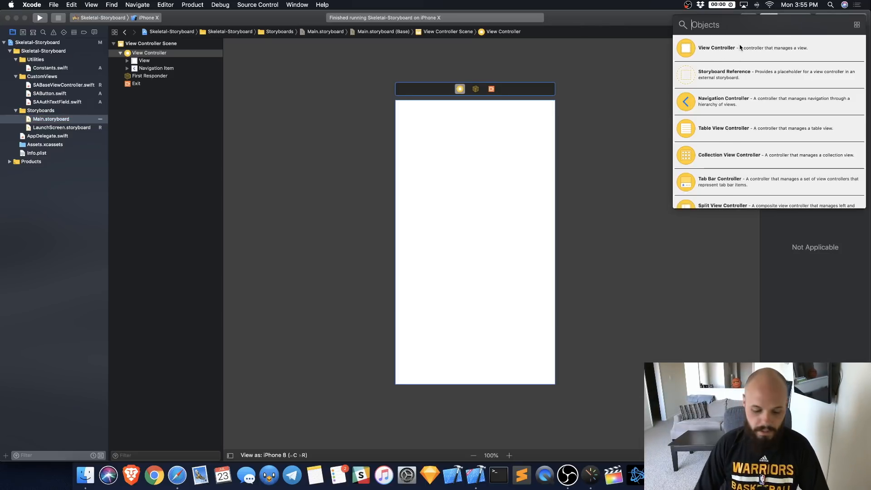
- Add a Text Field from the library and pin its top, leading and trailing edges near the view's top
text(text)
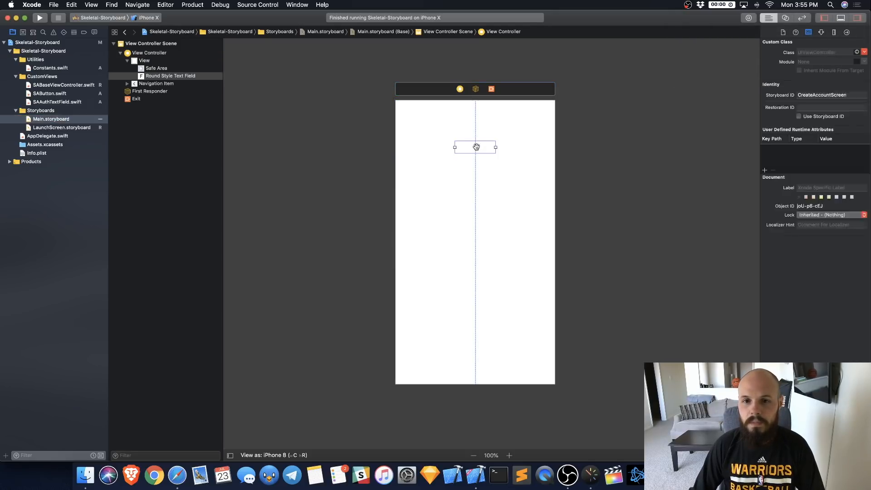
click(475, 147)
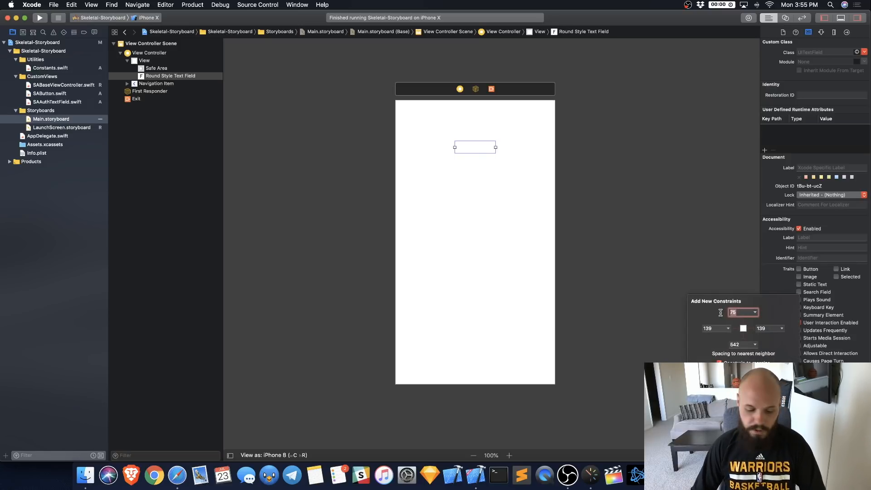
text(100)
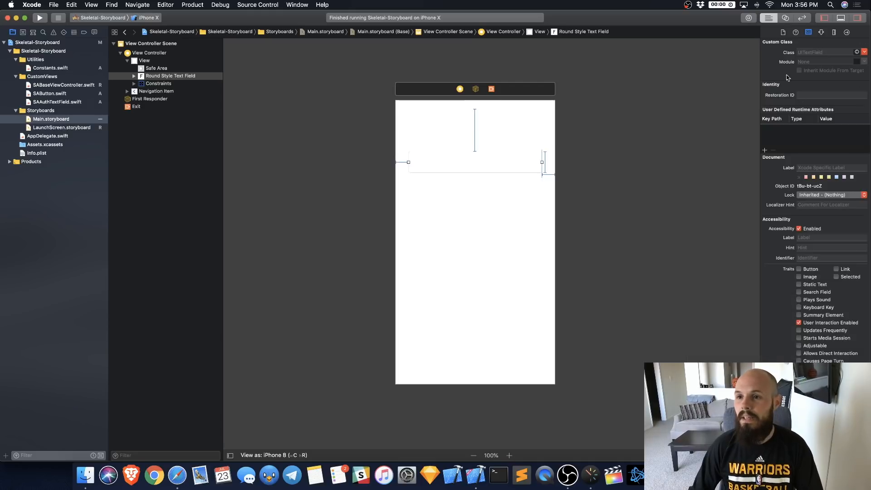
mouse_move(437, 72)
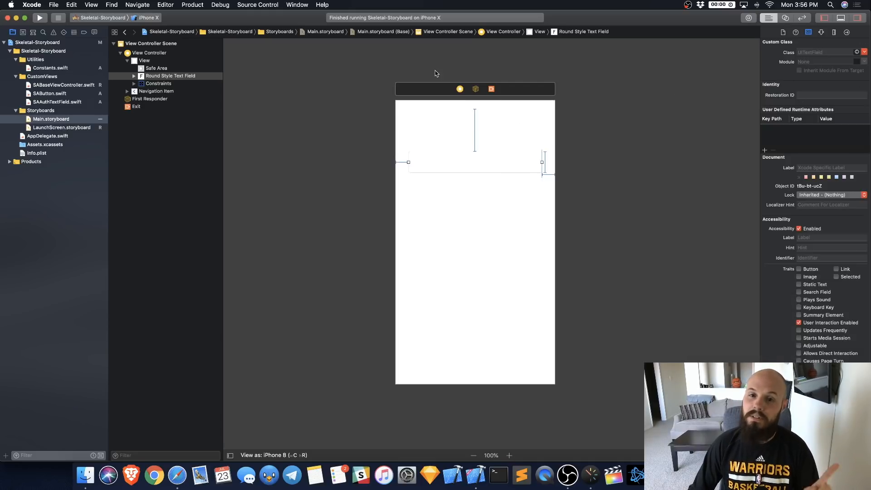
- Check the class name in SABaseViewController.swift, then set the storyboard view controller's class to SAViewController
click(459, 89)
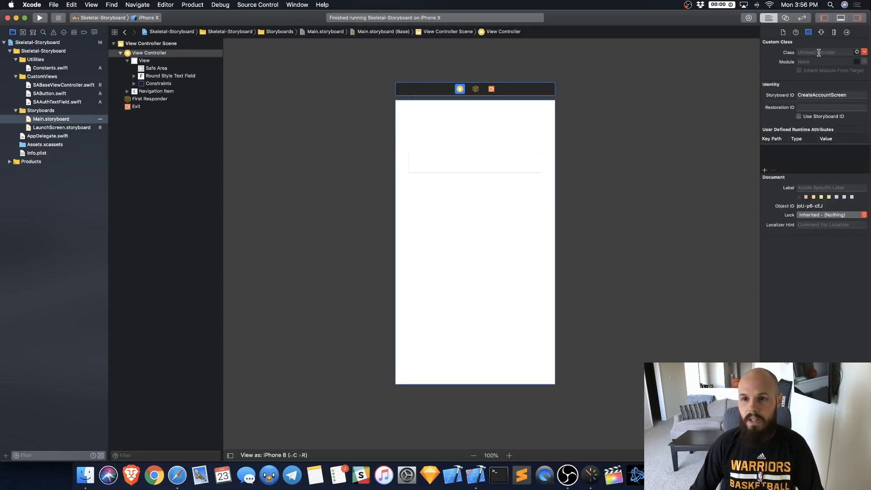
click(63, 85)
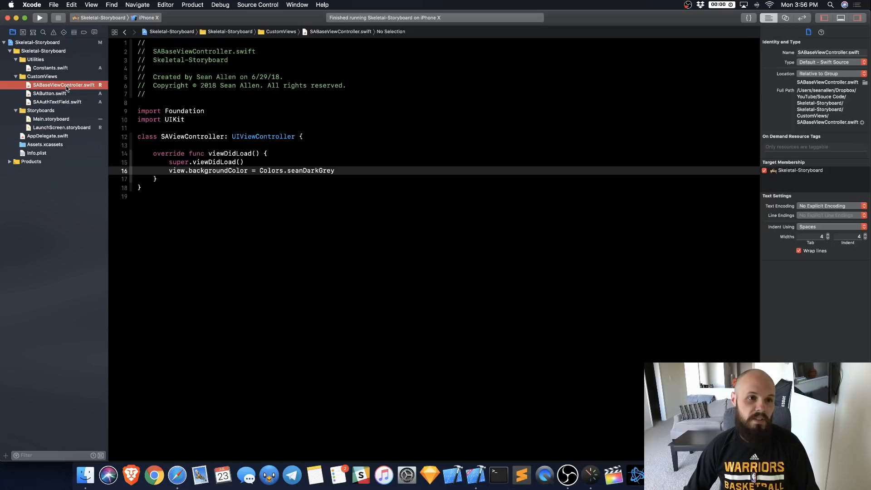
click(170, 170)
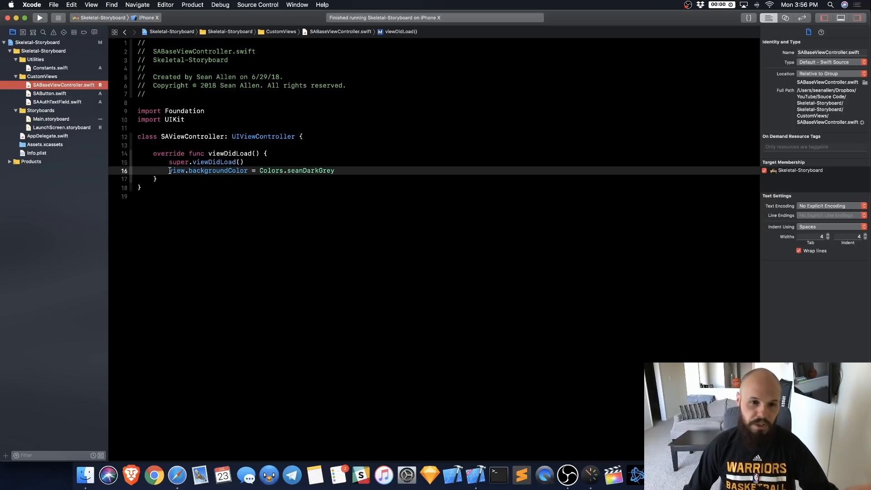
click(51, 118)
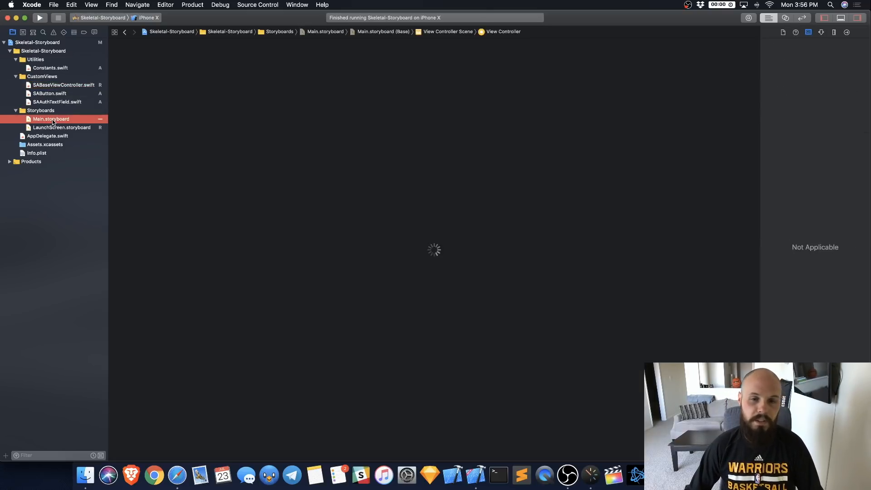
click(51, 118)
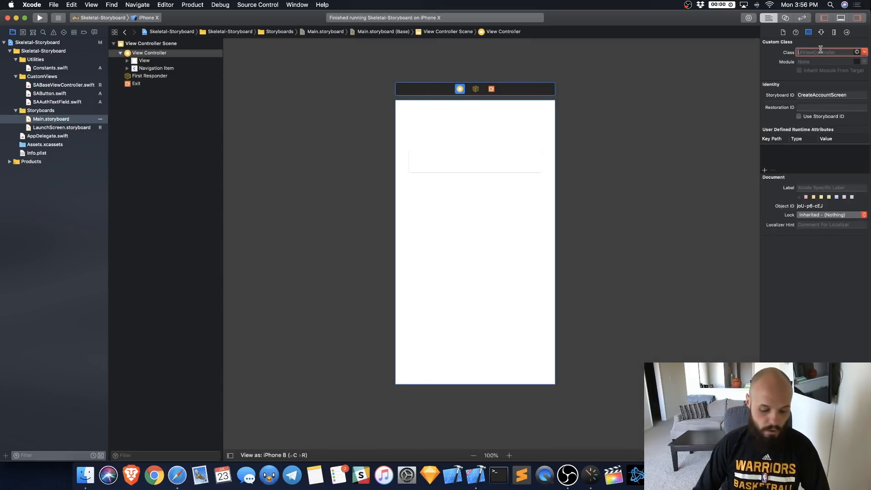
text(SAViewController)
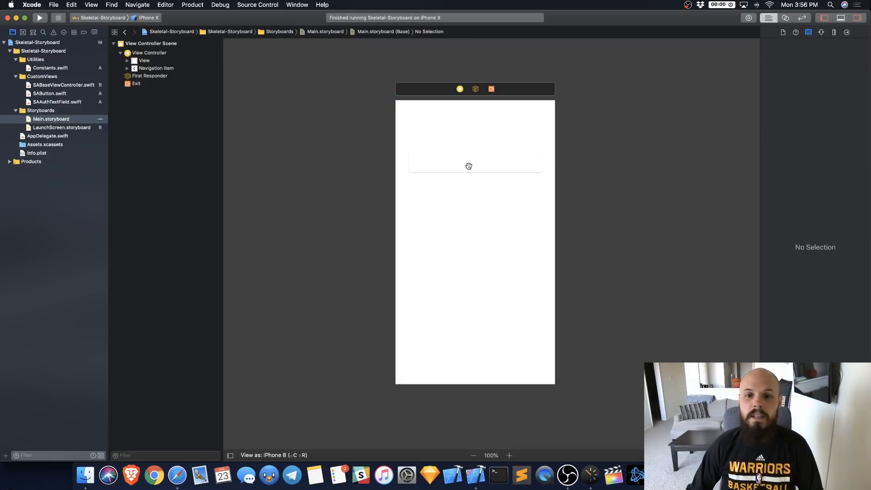
- Give the top text field the placeholder Username
click(475, 162)
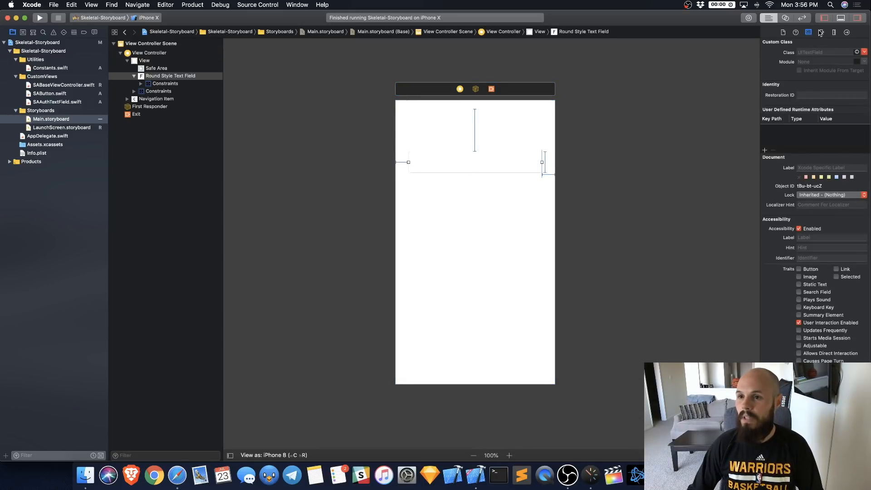
click(821, 32)
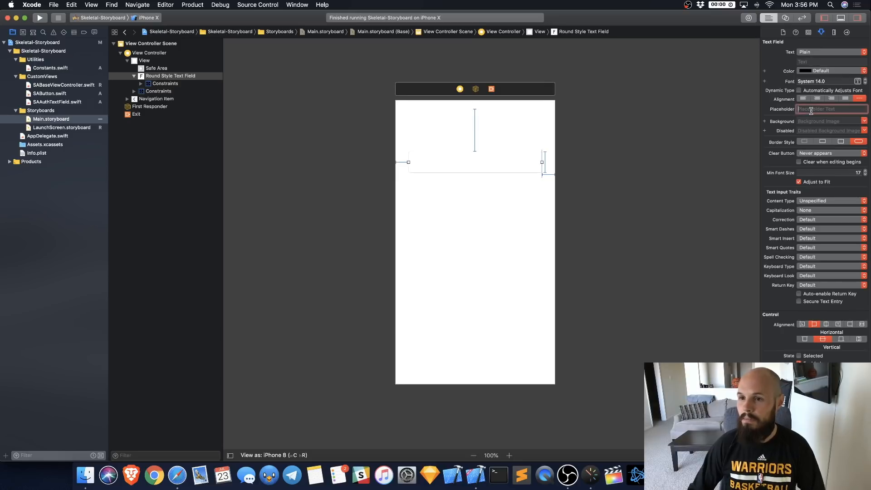
text(Username)
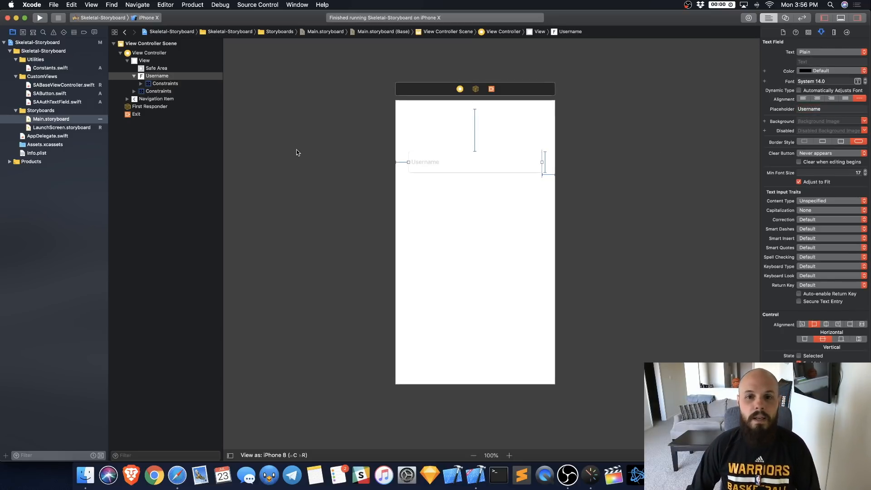
mouse_move(482, 165)
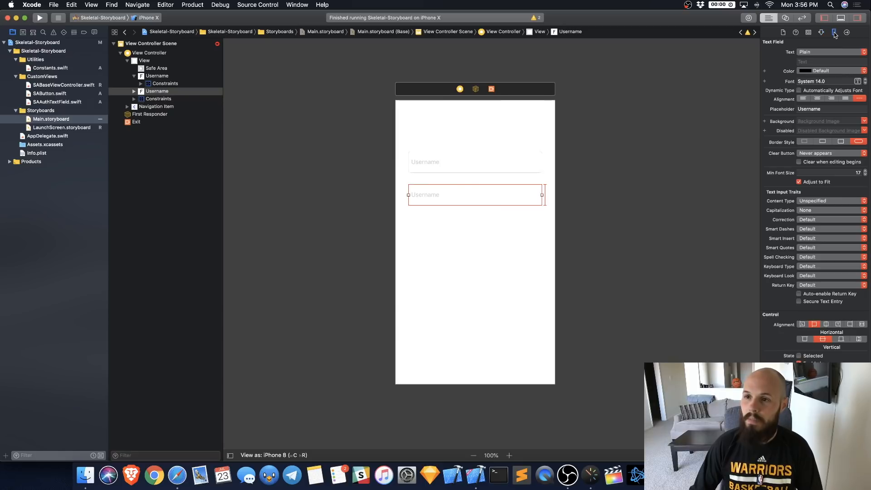
- Set the duplicate's placeholder to Password and pin it with 30-point top, leading and trailing constraints
click(831, 32)
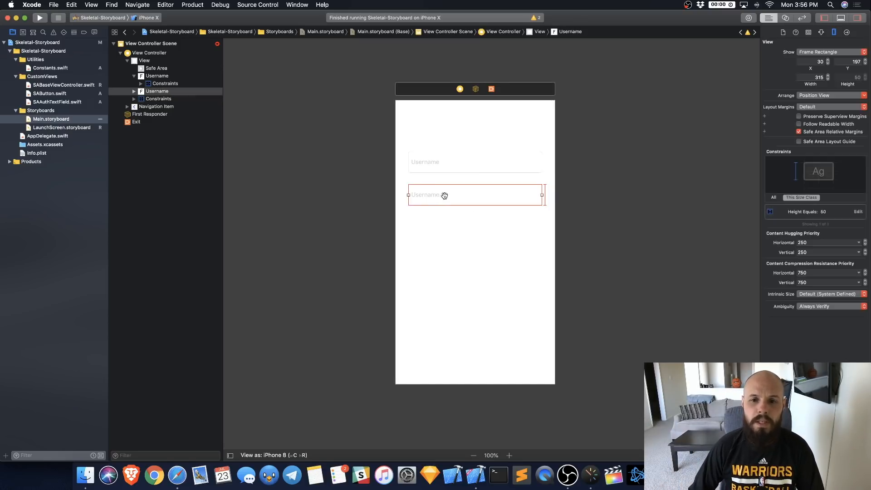
click(821, 32)
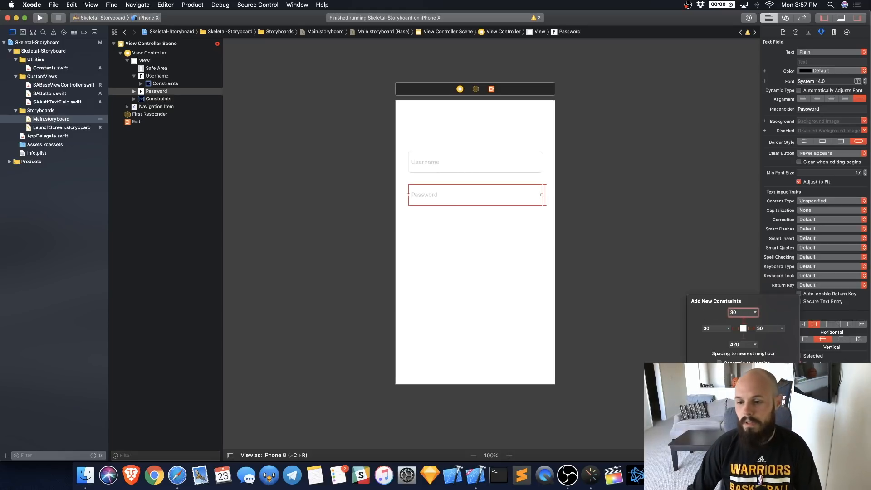
click(471, 178)
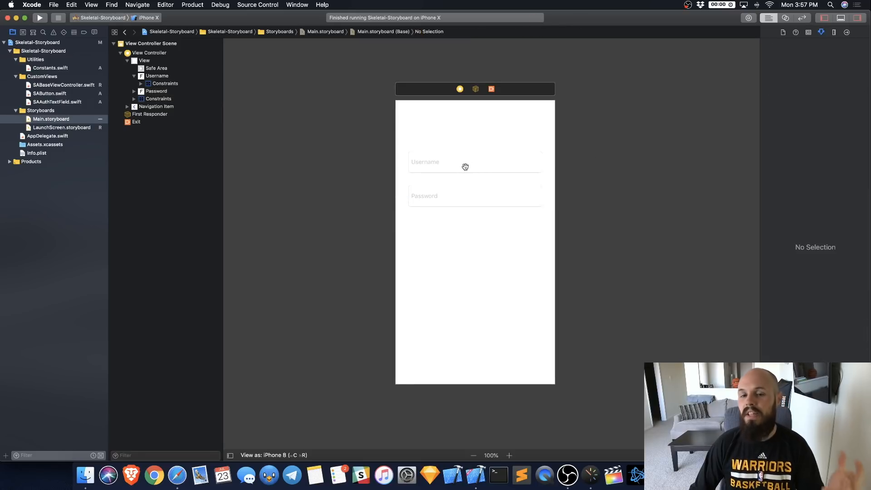
mouse_move(445, 162)
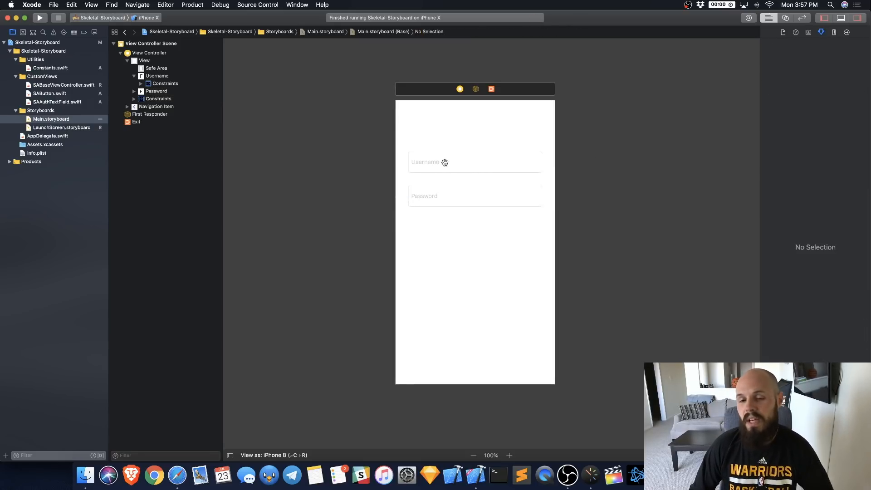
- Set the custom class of both the Username and Password fields to SAAuthTextField
click(444, 162)
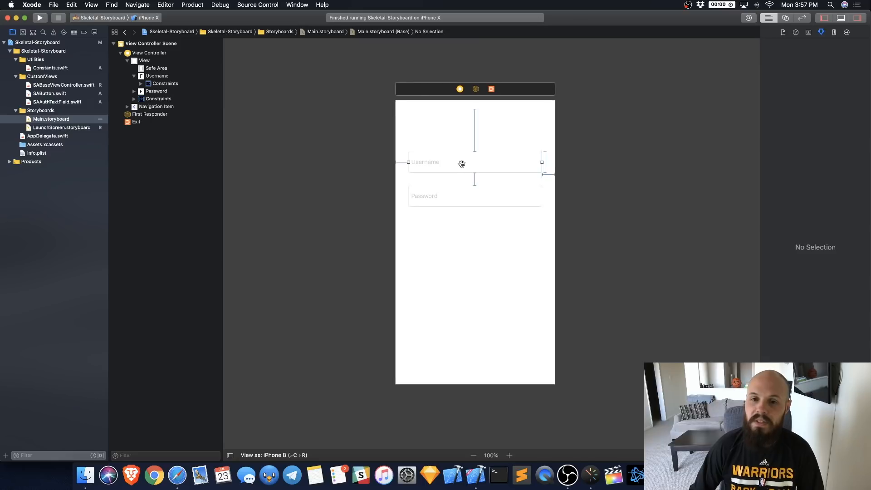
click(473, 162)
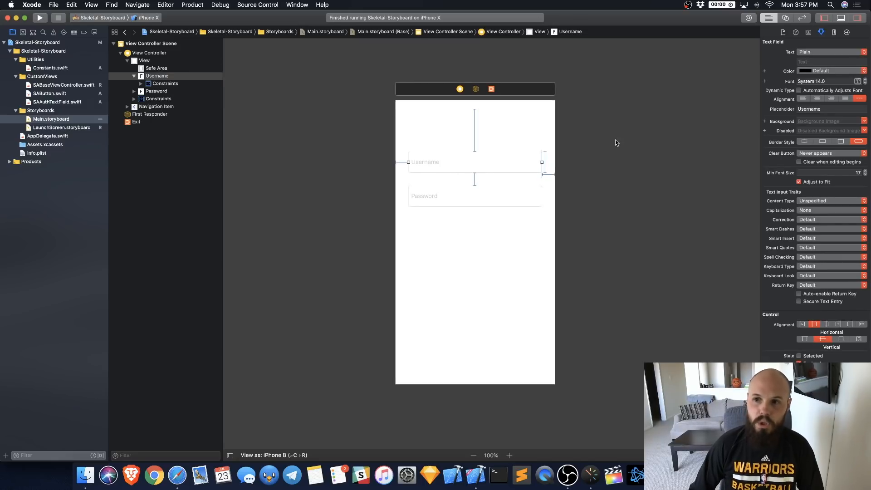
click(795, 31)
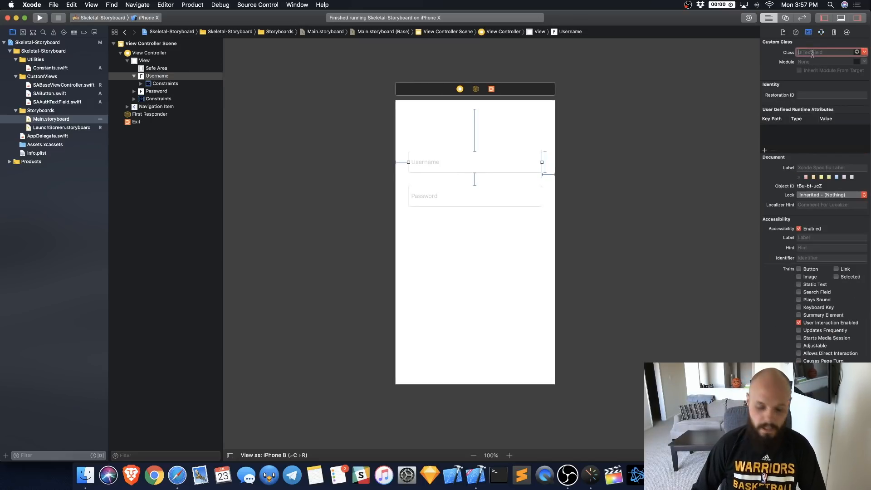
text(SAAuthTextField)
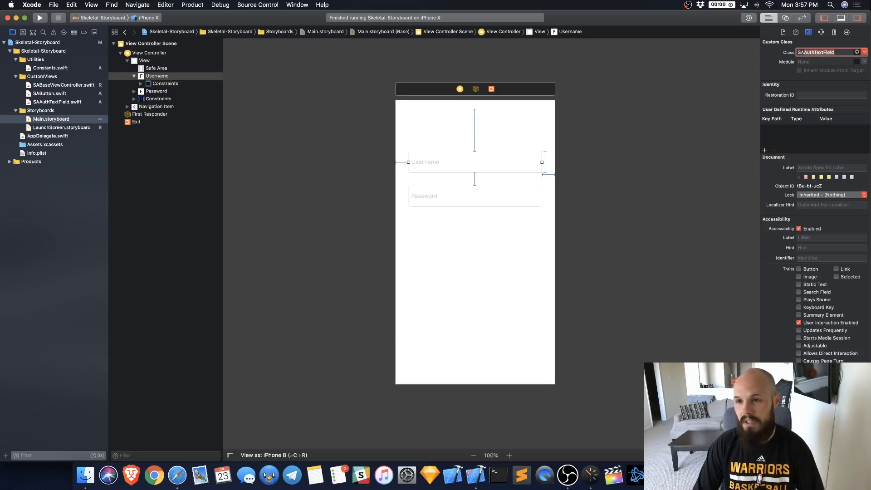
click(799, 70)
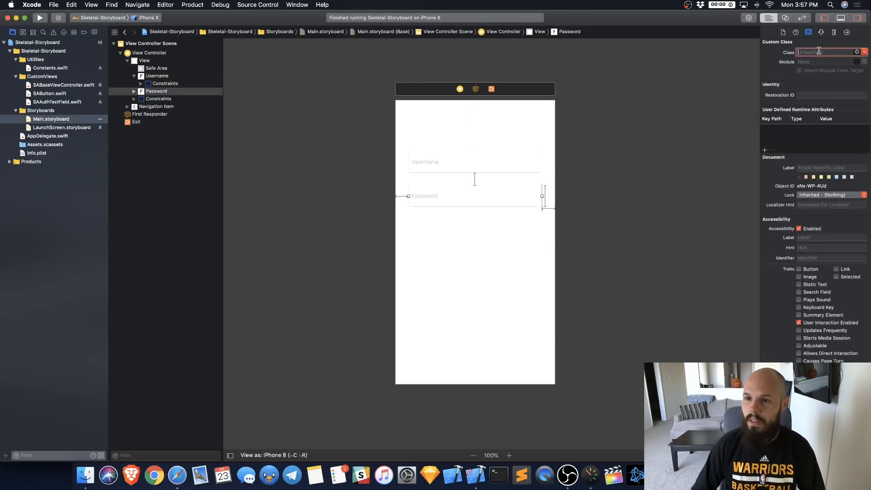
text(SAAuthTextField)
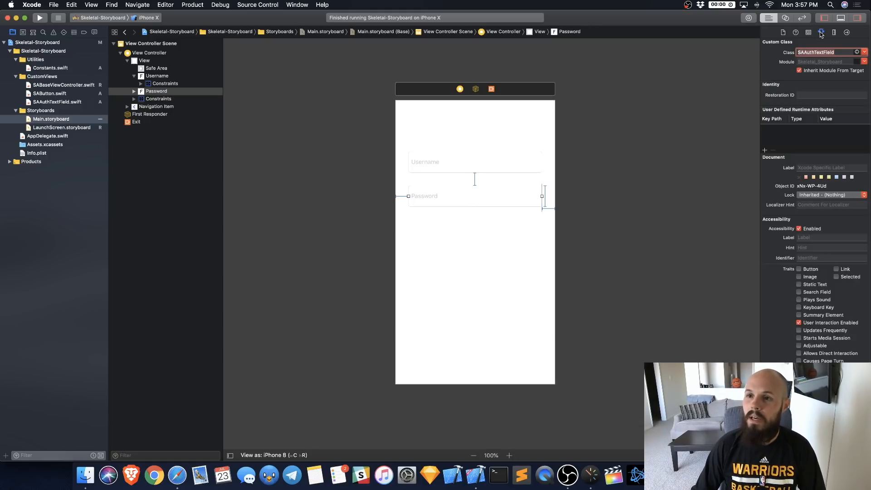
- Turn on Secure Text Entry for the Password field in the Attributes inspector
click(821, 33)
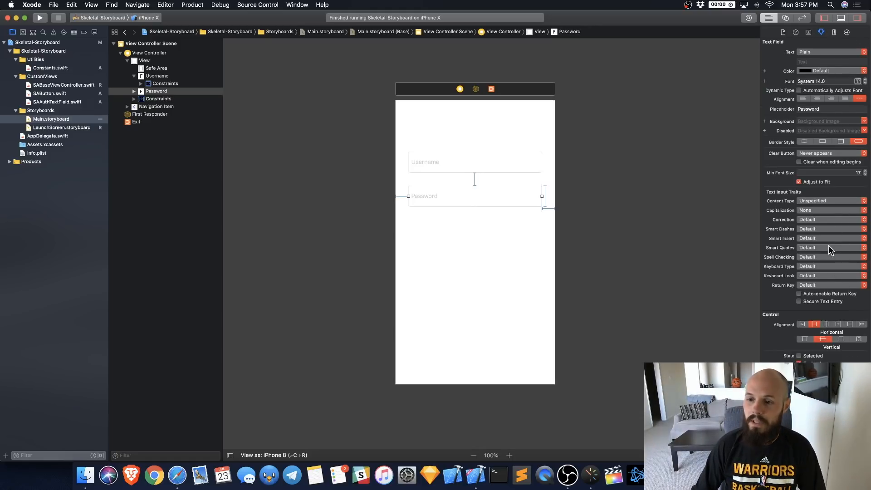
click(798, 301)
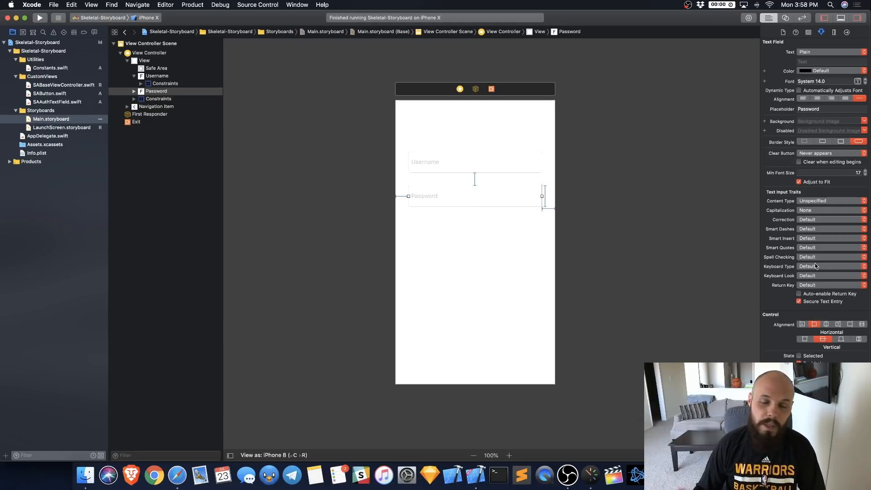
mouse_move(840, 254)
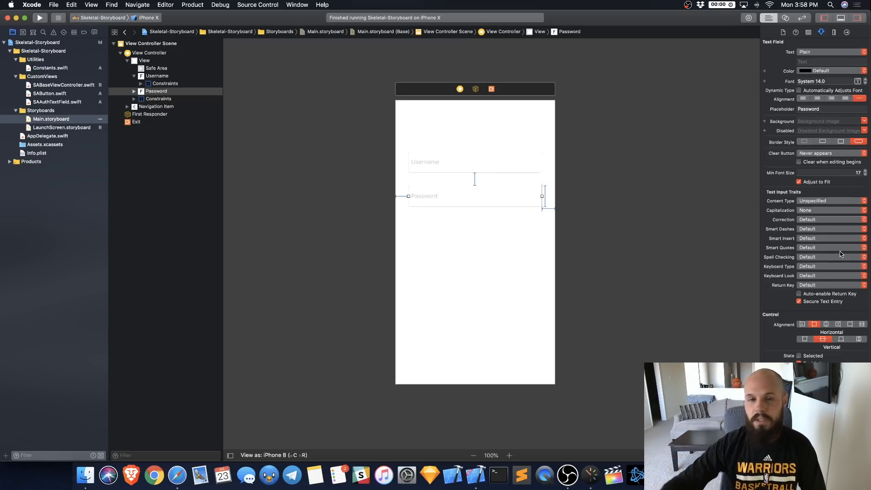
mouse_move(711, 241)
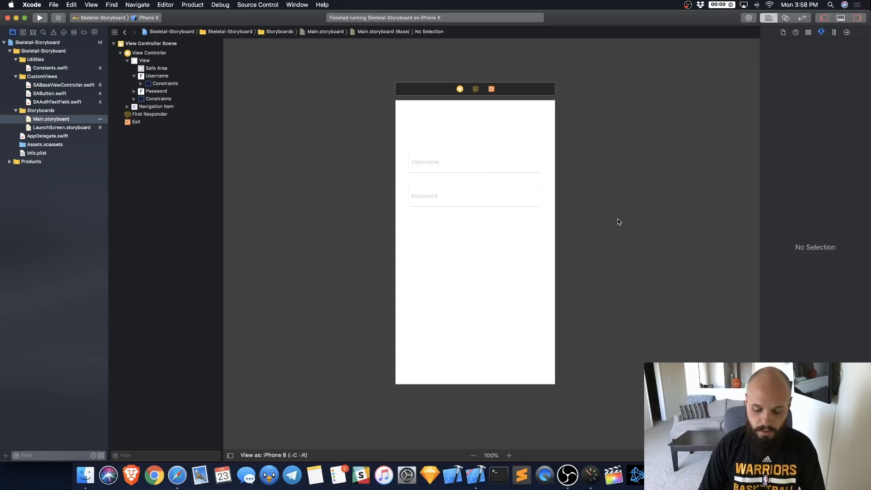
- Add a Button below the Password field and pin it with new spacing constraints
text(b)
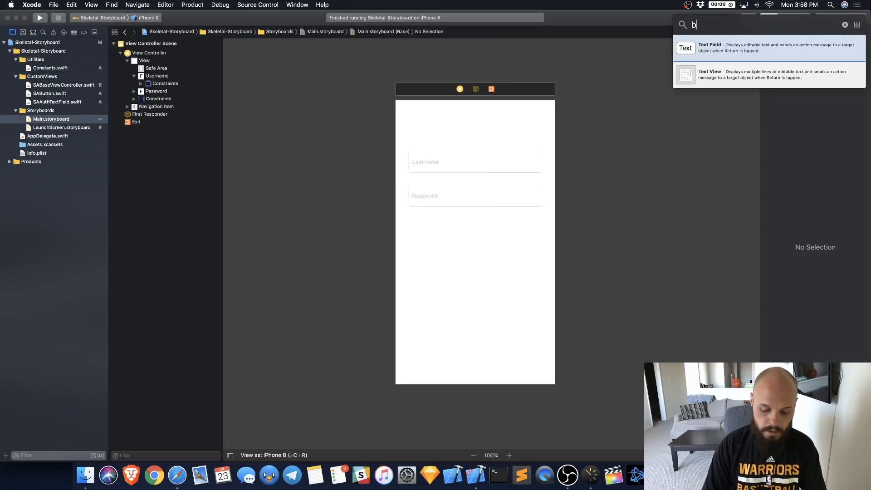
text(utton)
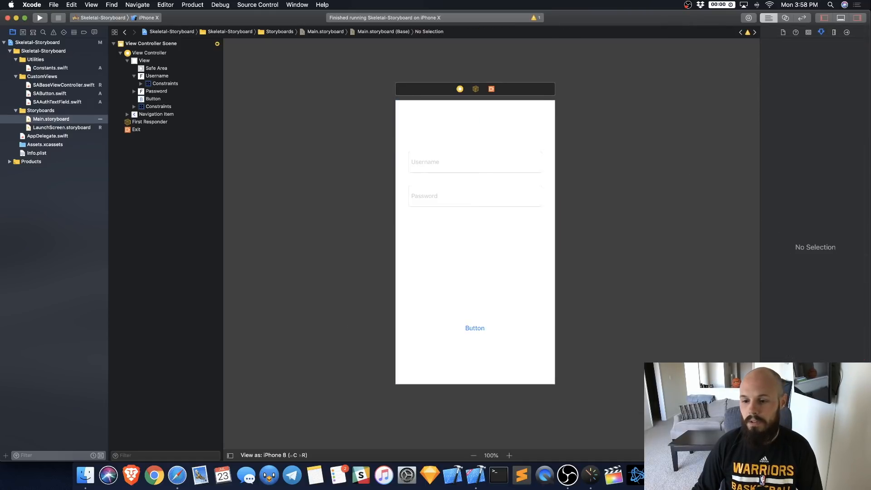
mouse_move(491, 336)
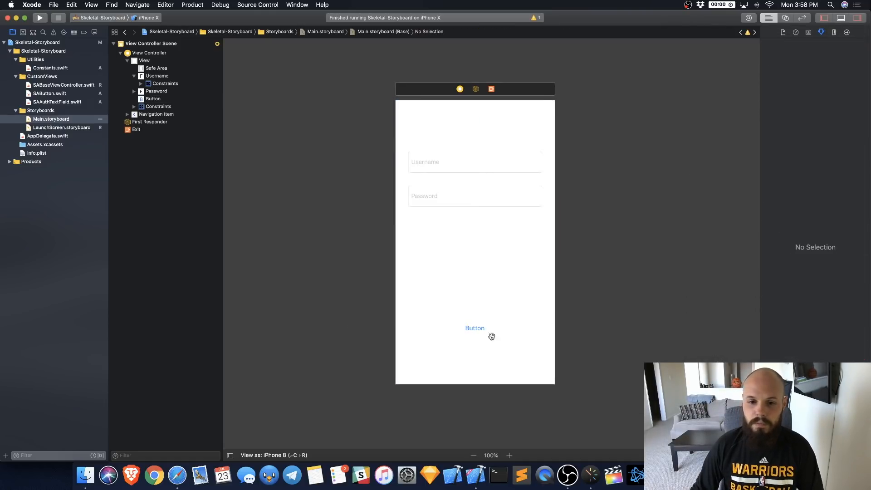
click(474, 328)
text(120)
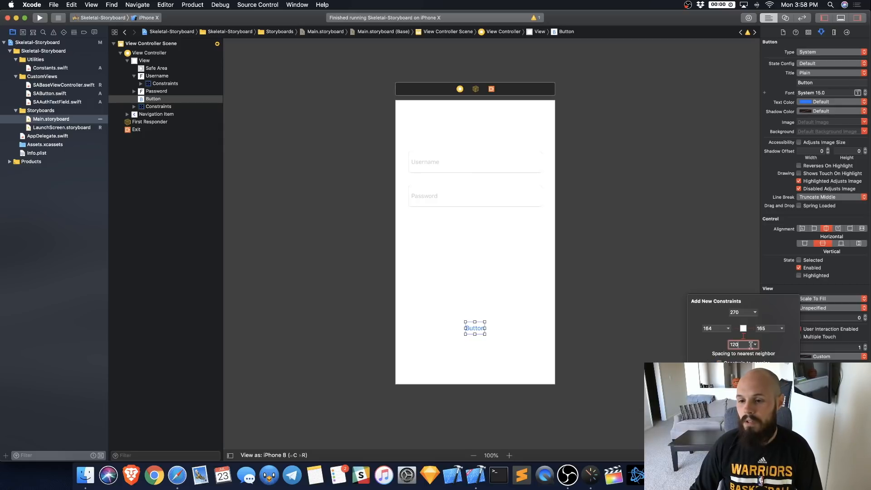
click(754, 345)
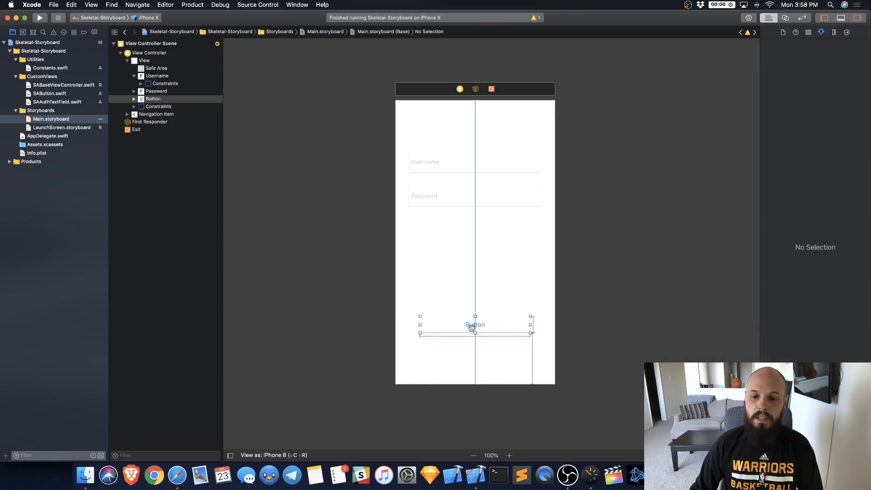
- Title the button Login with custom class SAButton, then view SAAuthTextField.swift
click(808, 31)
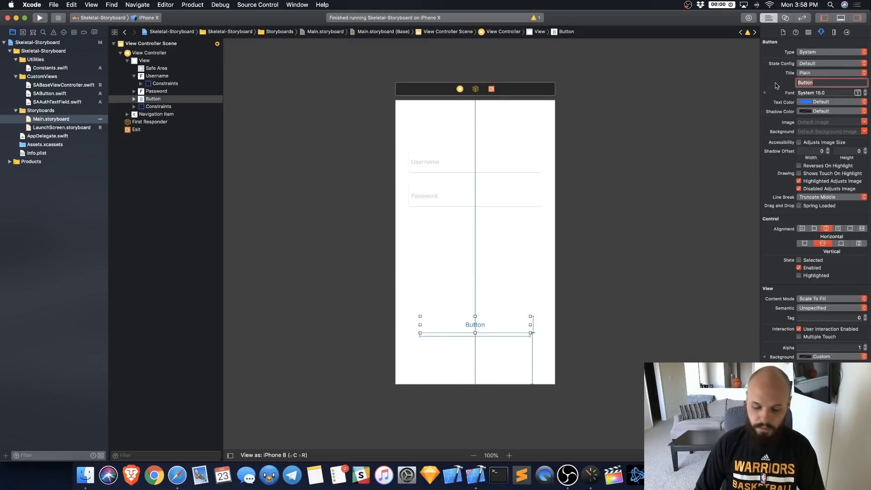
text(Login)
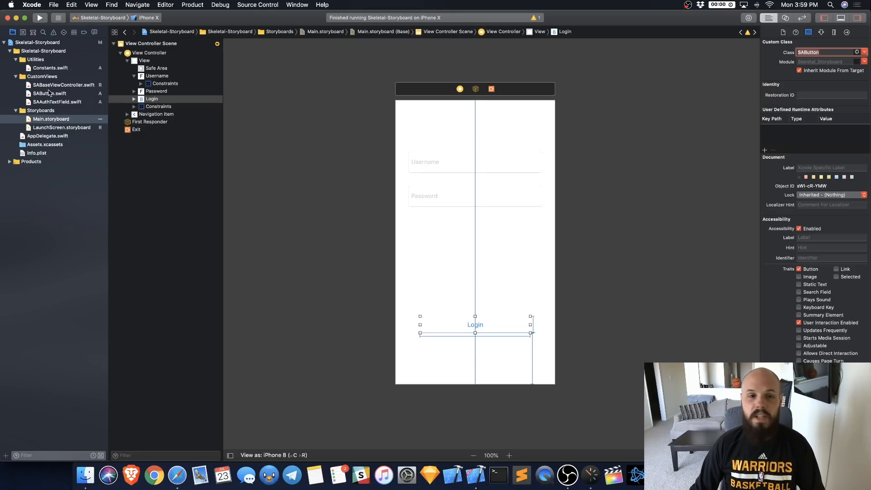
click(56, 101)
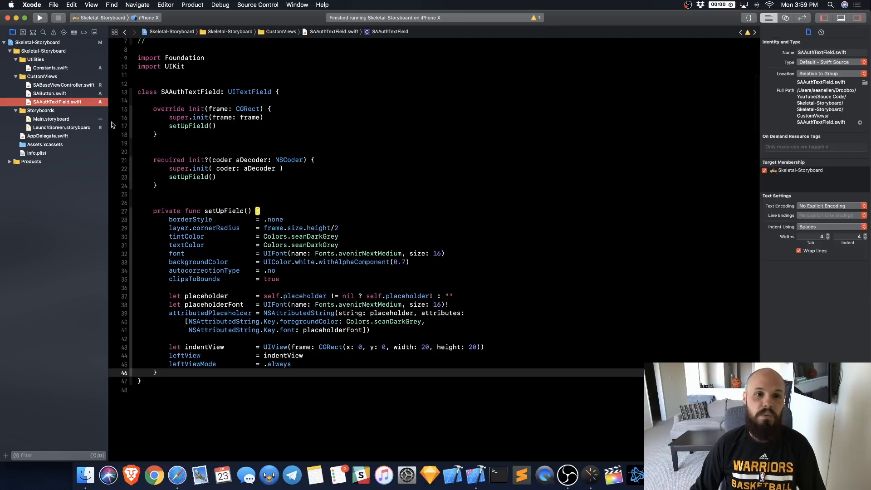
- Review SAButton.swift and SAAuthTextField.swift, then return to Main.storyboard
scroll(up, 3)
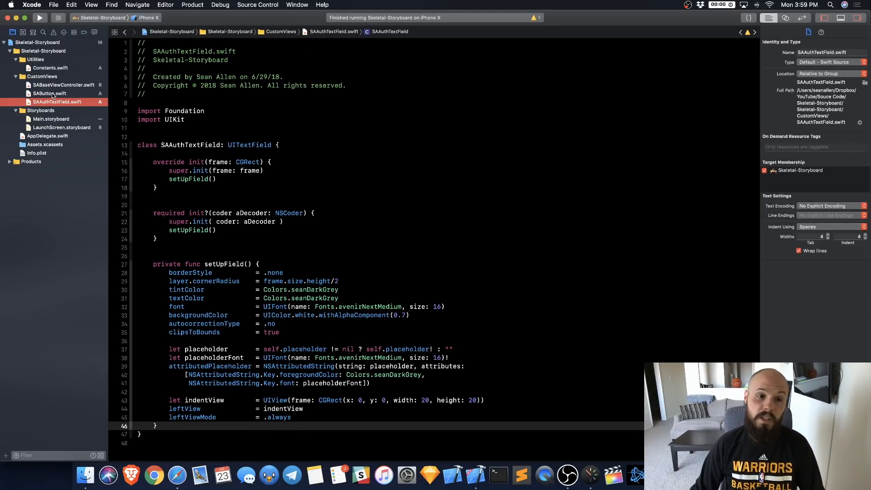
click(49, 93)
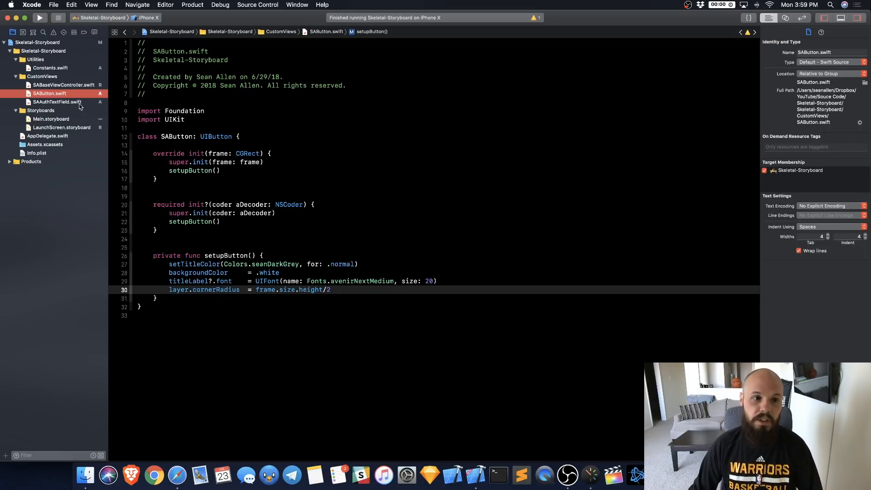
click(57, 101)
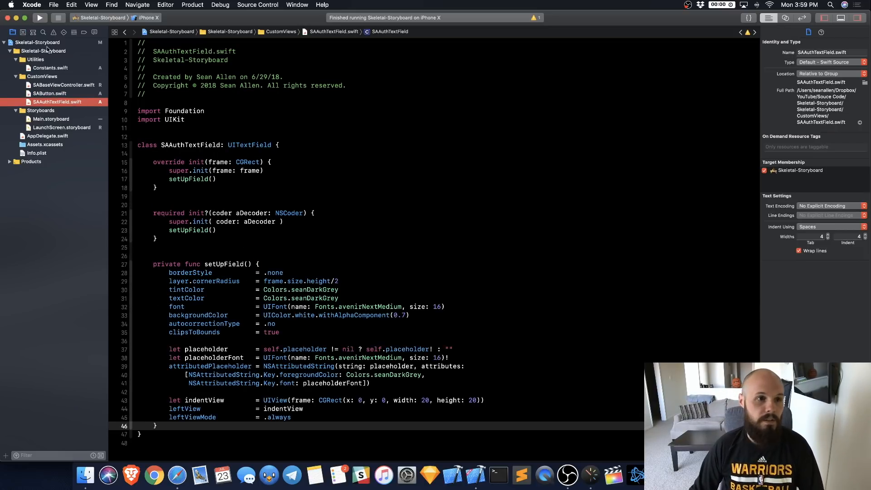
click(51, 118)
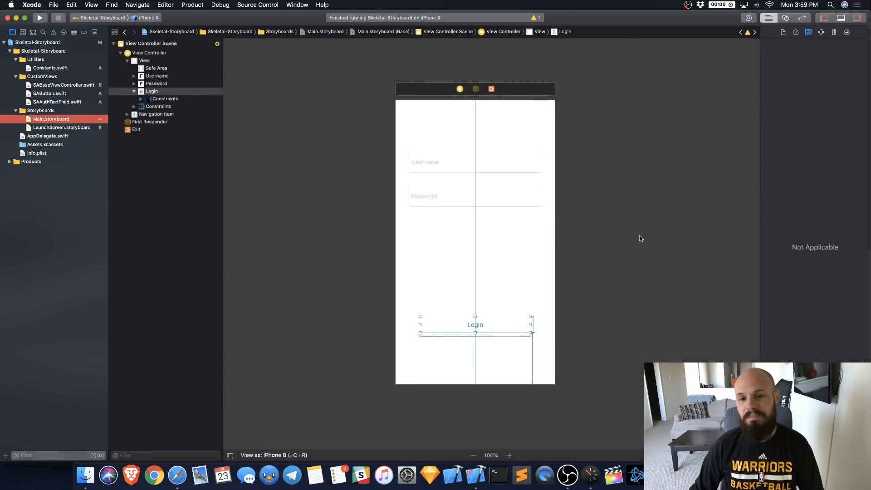
- Deselect the Login button on the canvas before building Skeletal-Storyboard
click(474, 262)
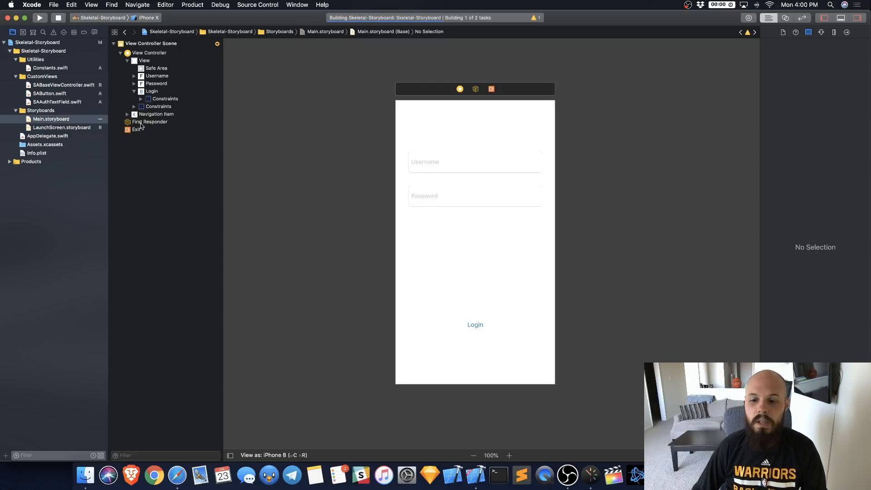
- Make the login view controller the initial view controller and run the app on iPhone X
click(39, 18)
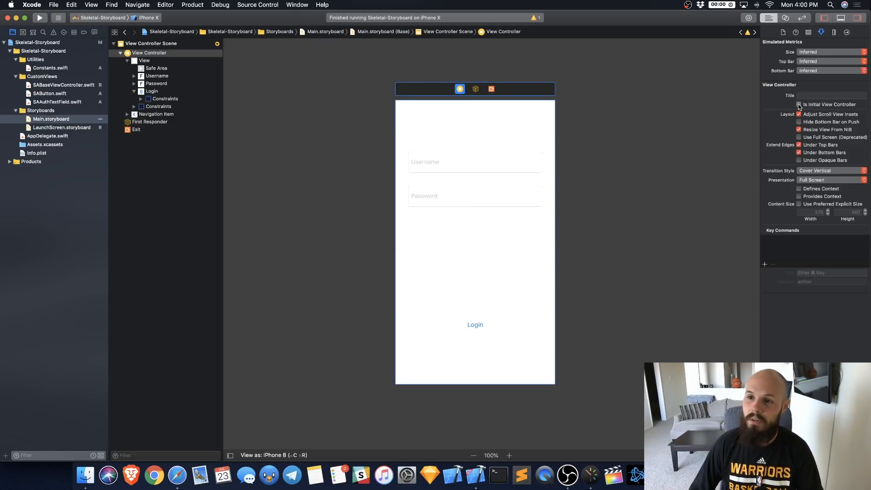
click(801, 104)
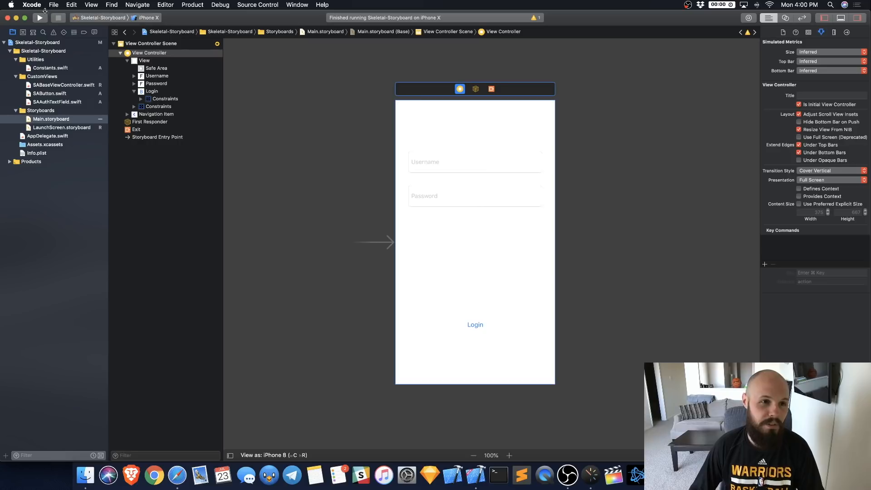
click(39, 17)
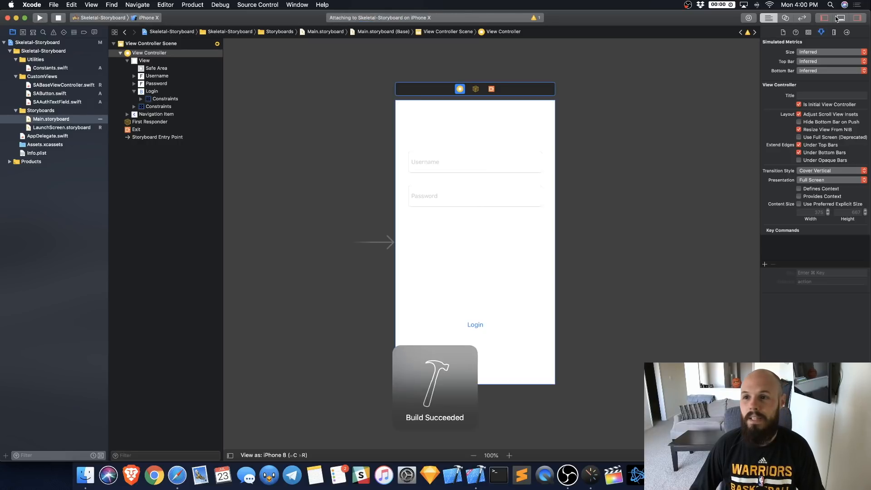
click(39, 17)
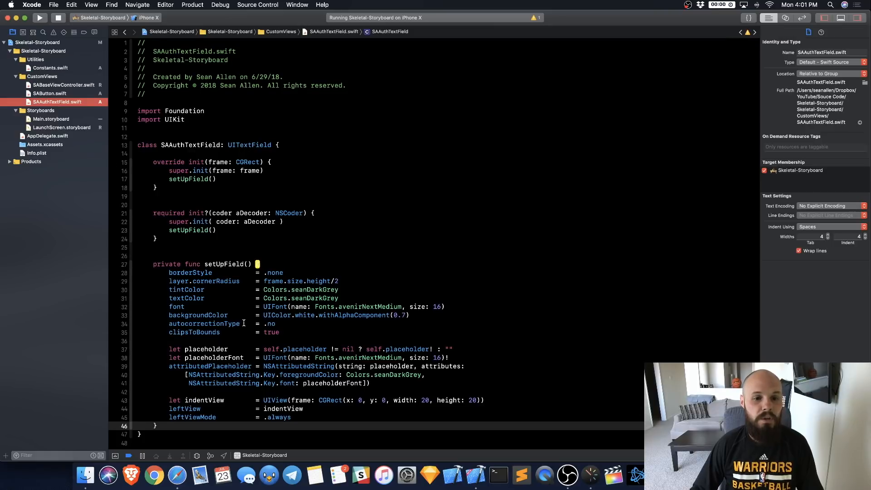
- View the styled login screen in the Simulator, then open SABaseViewController.swift
click(51, 118)
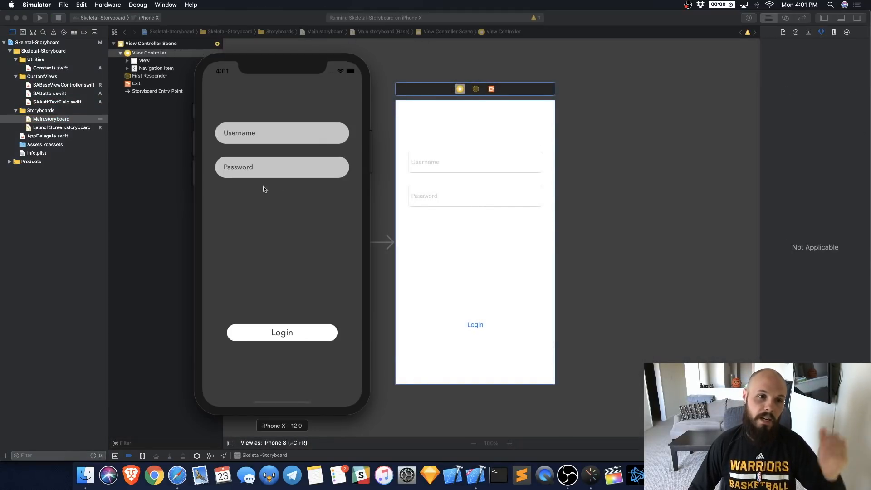
mouse_move(244, 197)
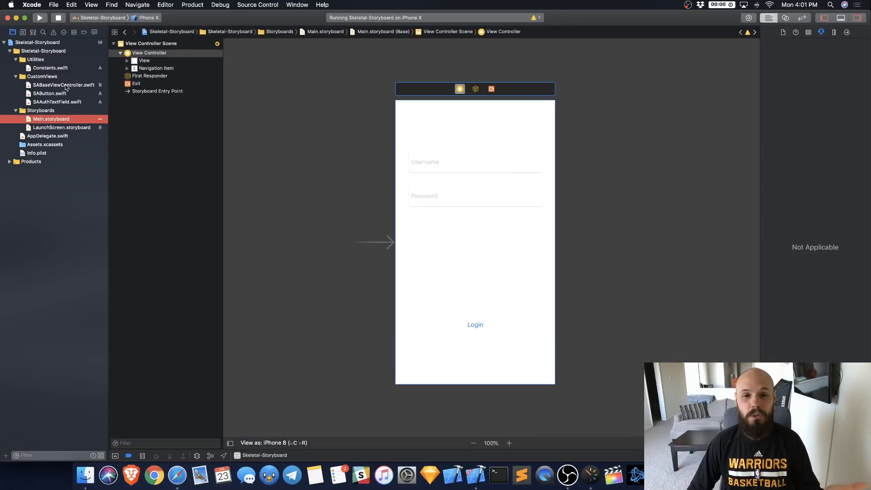
click(64, 85)
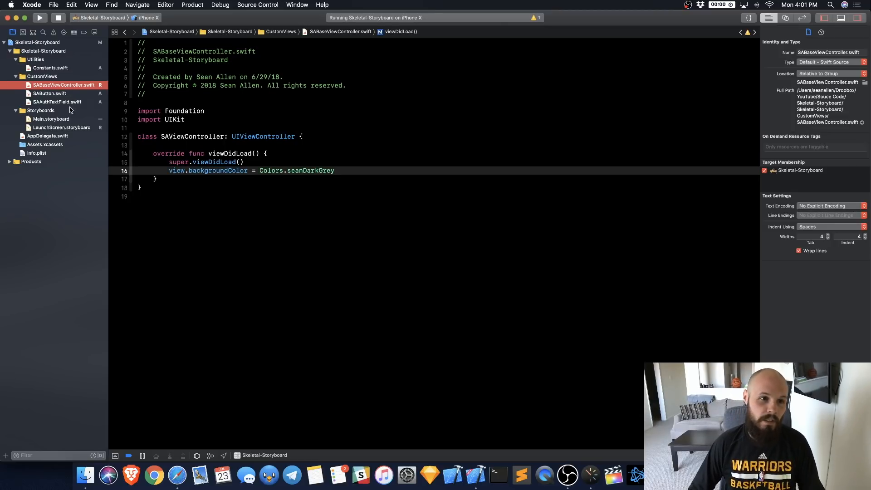
mouse_move(83, 144)
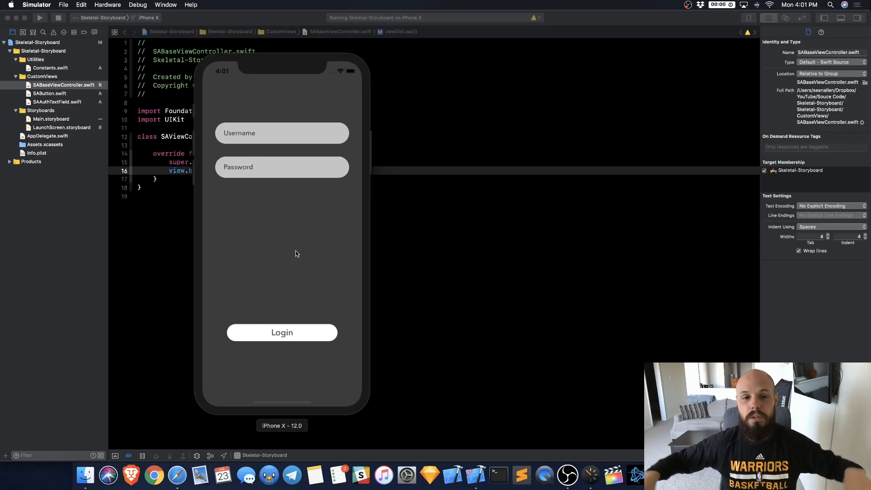
mouse_move(312, 270)
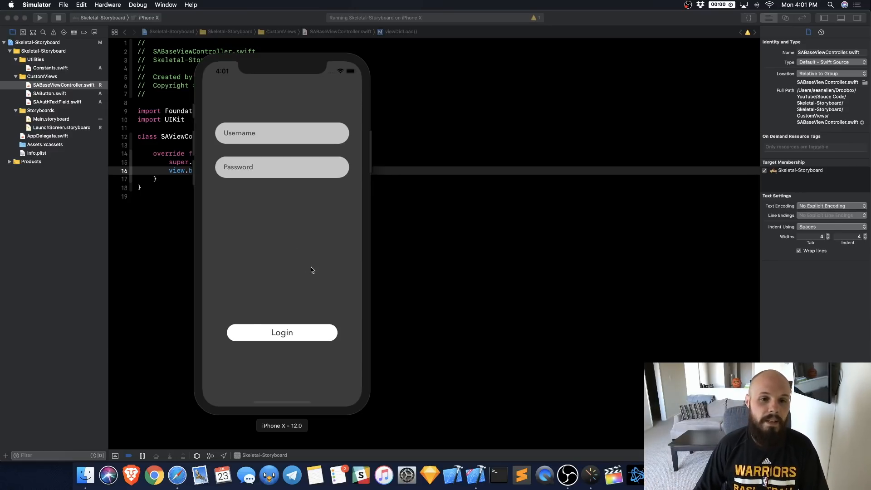